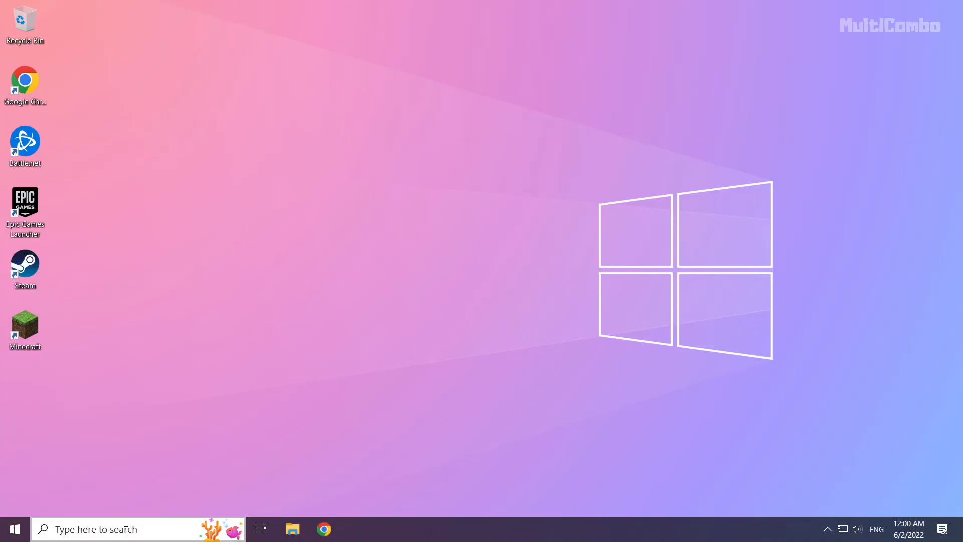
Search for cmd and launch Command Prompt with administrator rights.
left_click(123, 529)
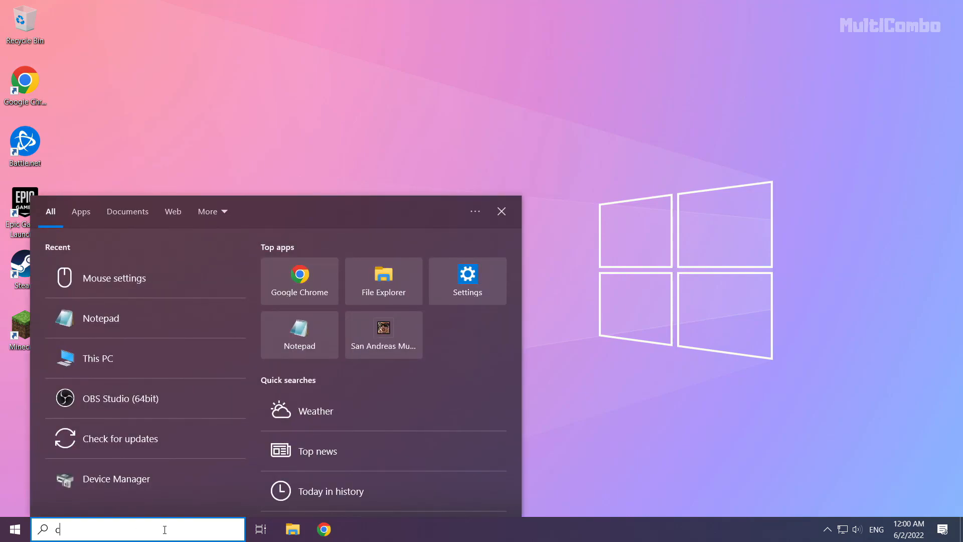
type("md")
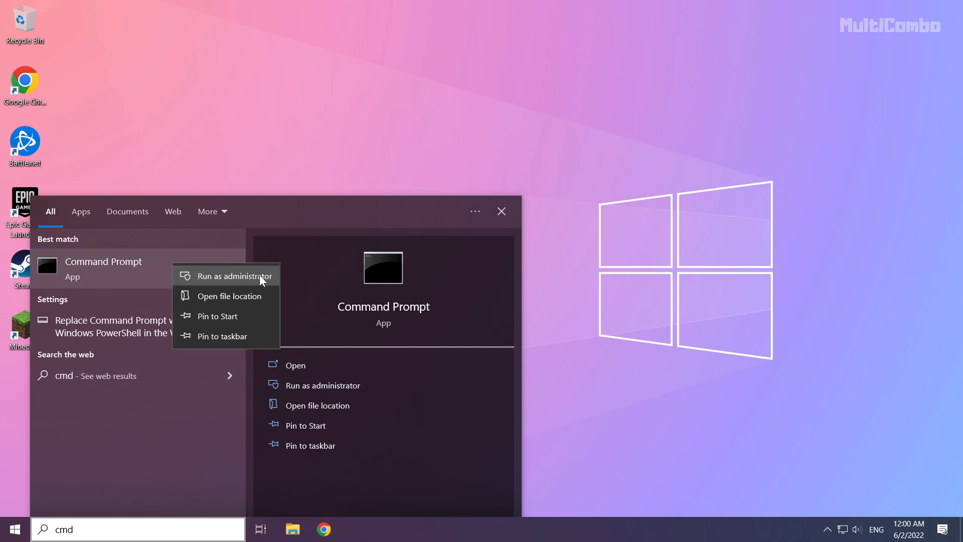
mouse_move(229, 281)
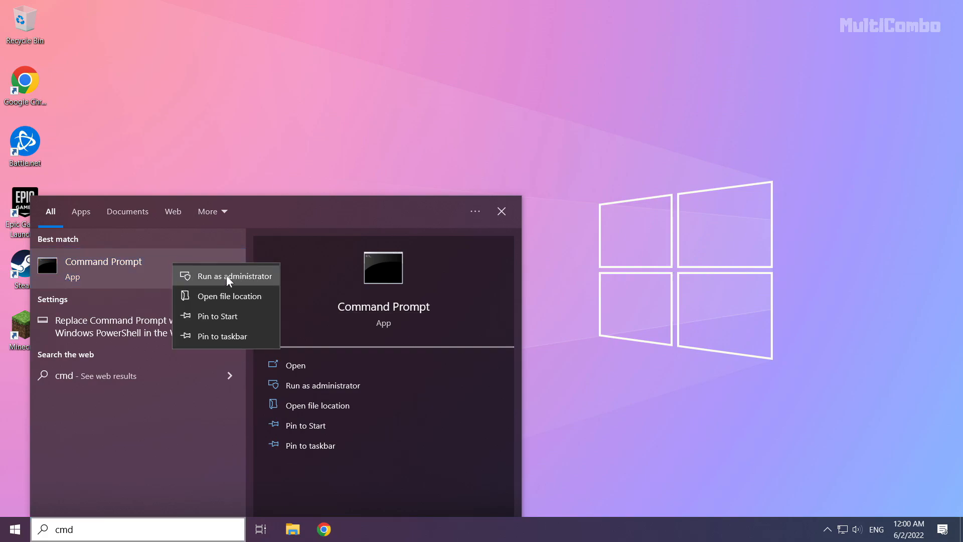
left_click(234, 276)
type("ip")
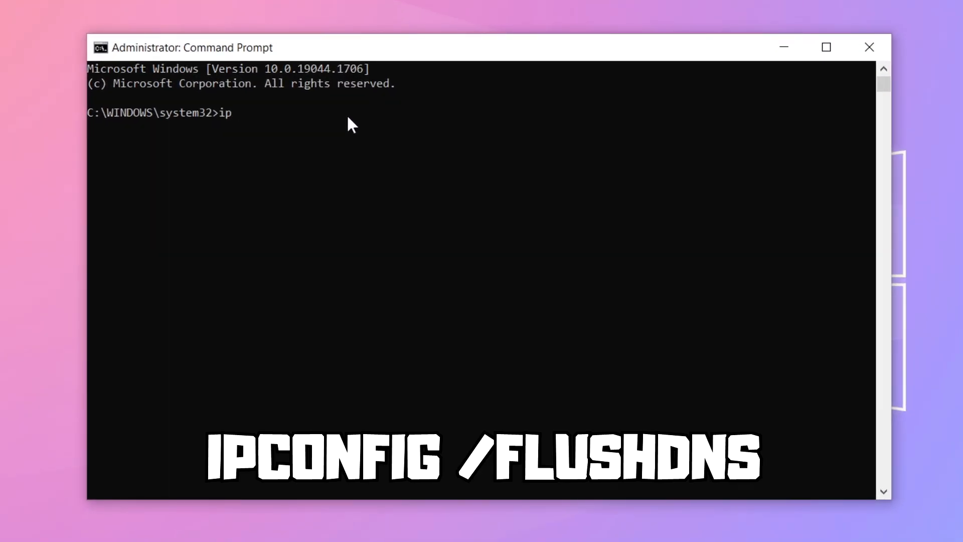
Run ipconfig /flushdns to flush the DNS resolver cache.
type("config")
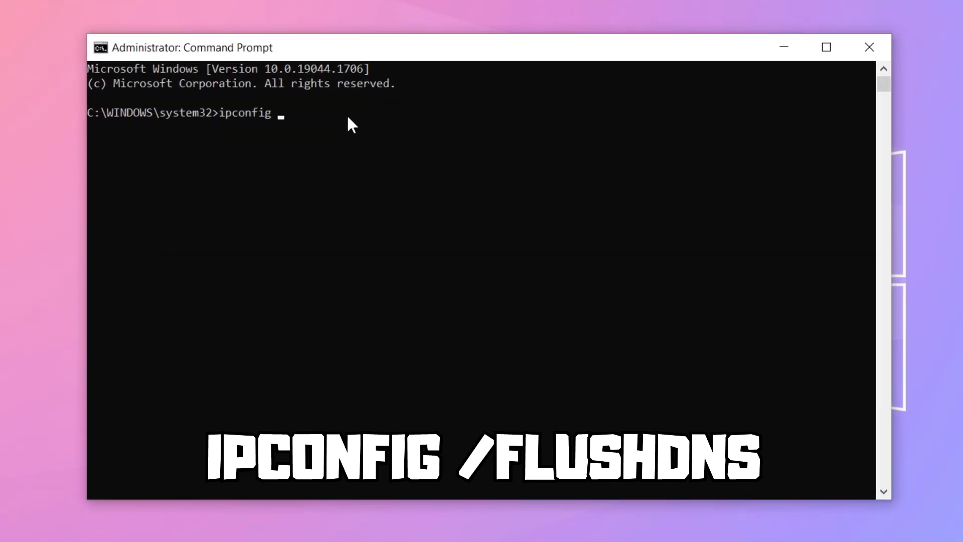
type("/flus")
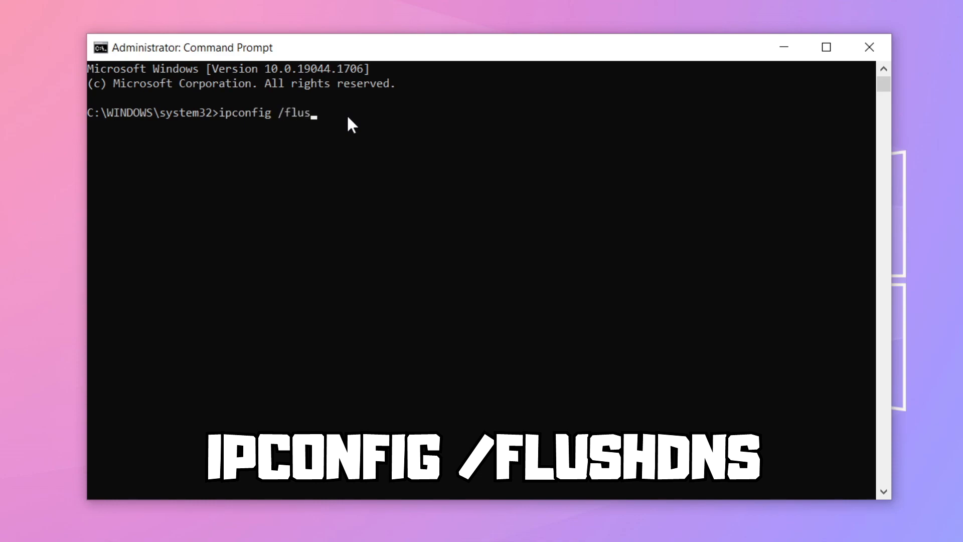
type("hdns")
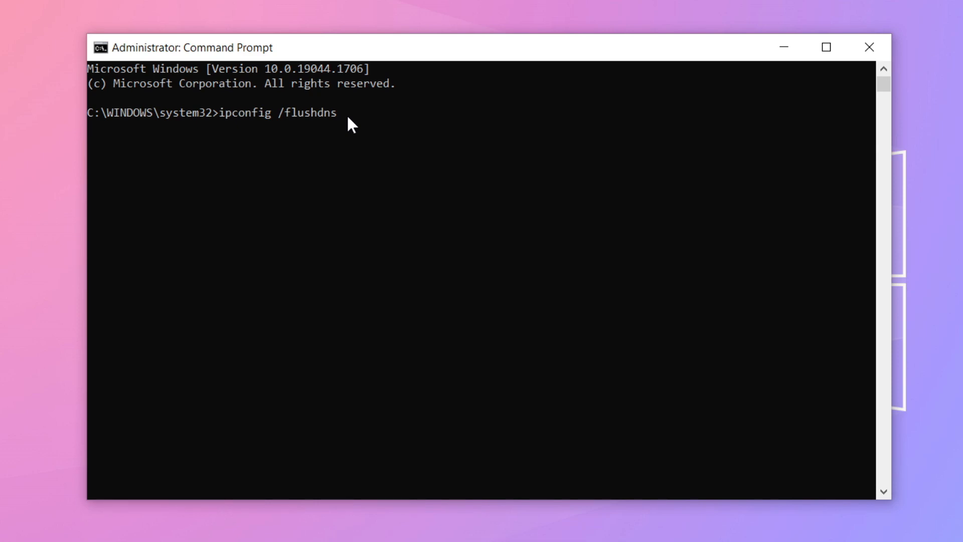
key("Enter")
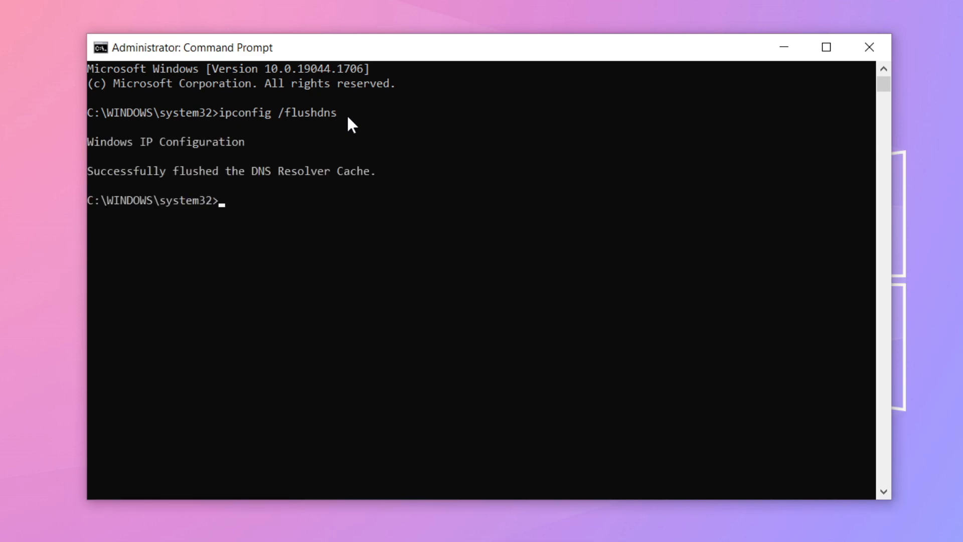
Run netsh winsock reset, then exit to close the console.
type("netsh win")
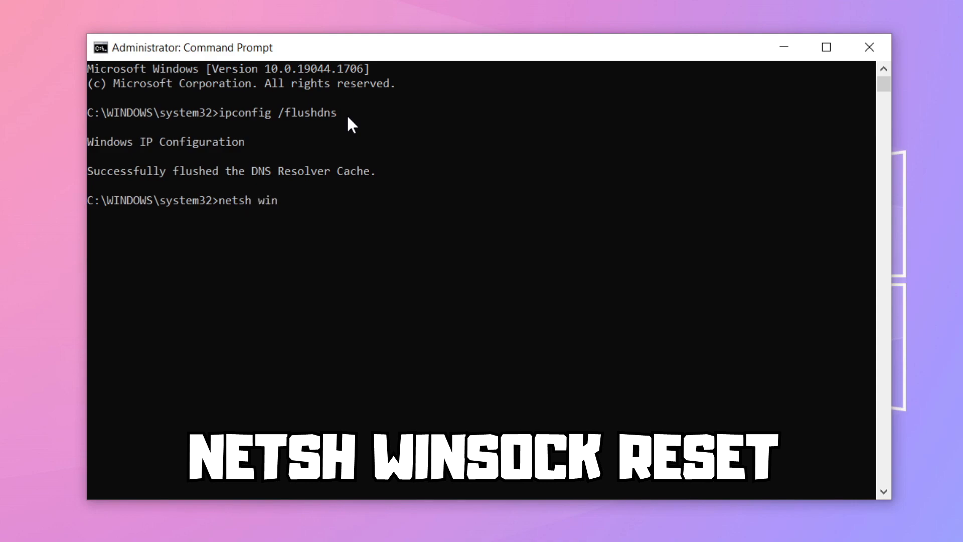
type("sock res")
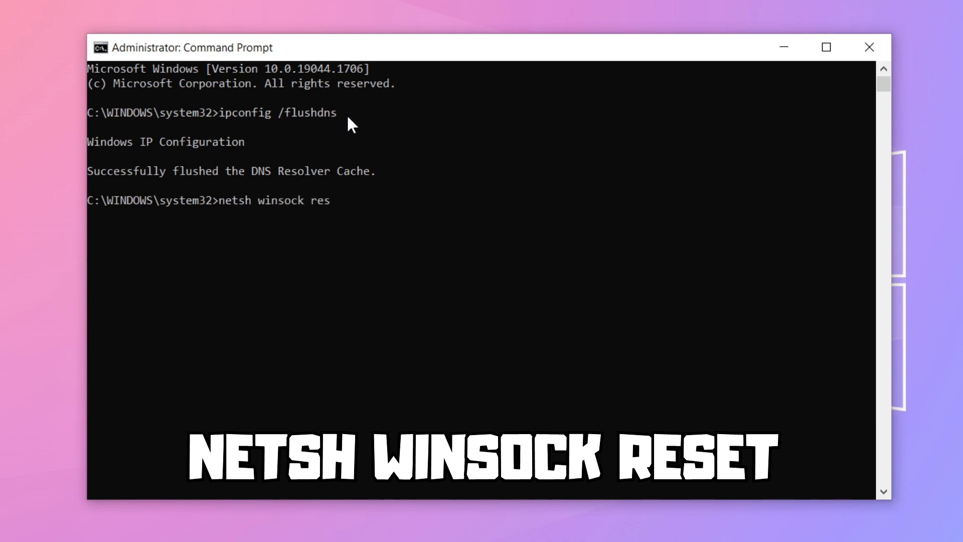
type("et")
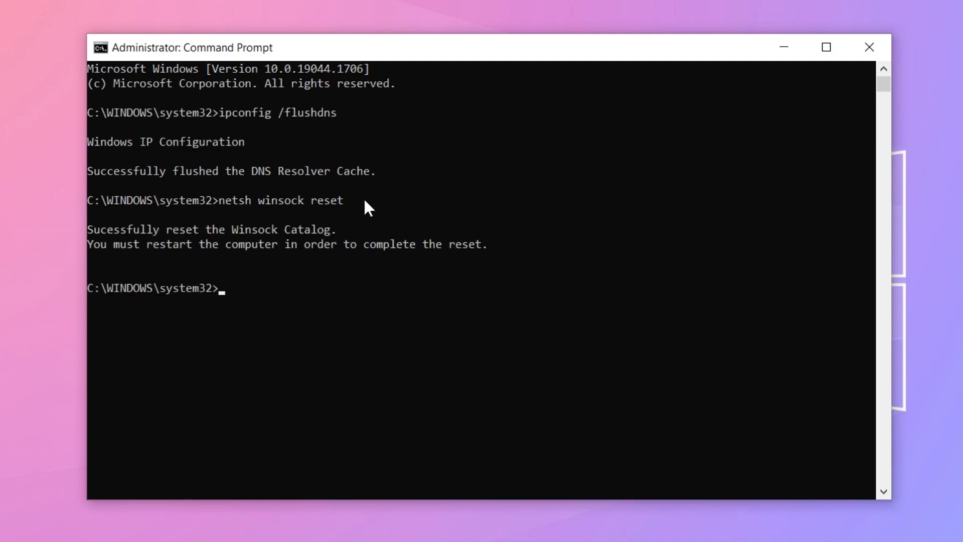
type("e")
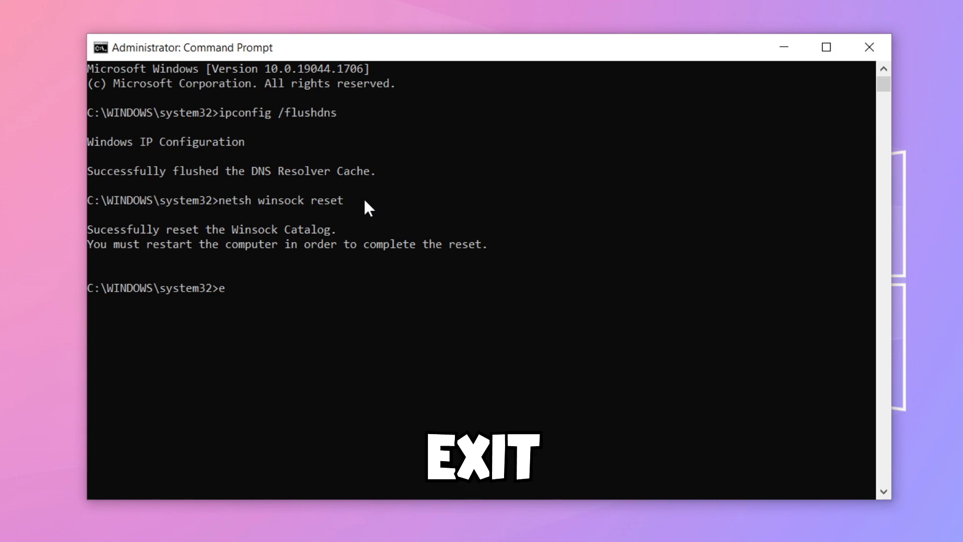
type("xit")
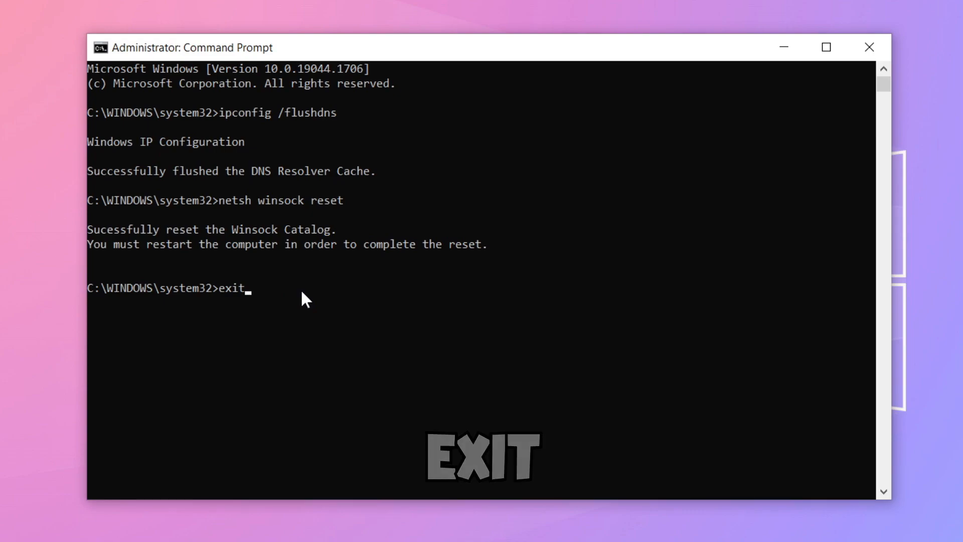
key("Enter")
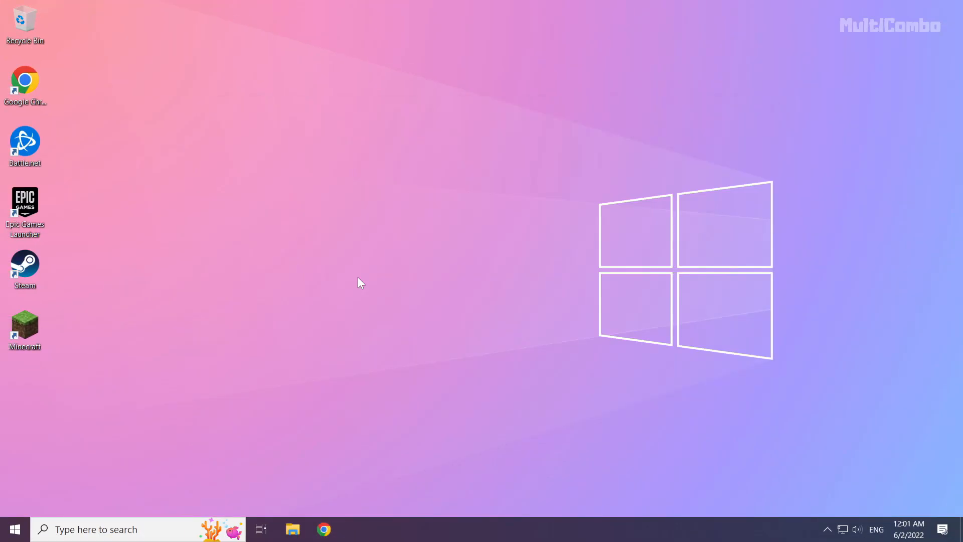
mouse_move(605, 360)
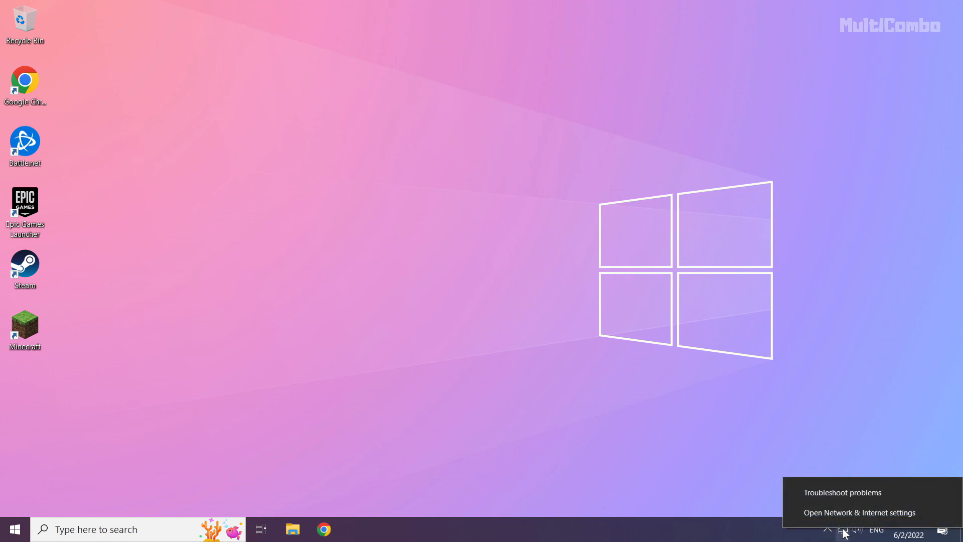
mouse_move(873, 522)
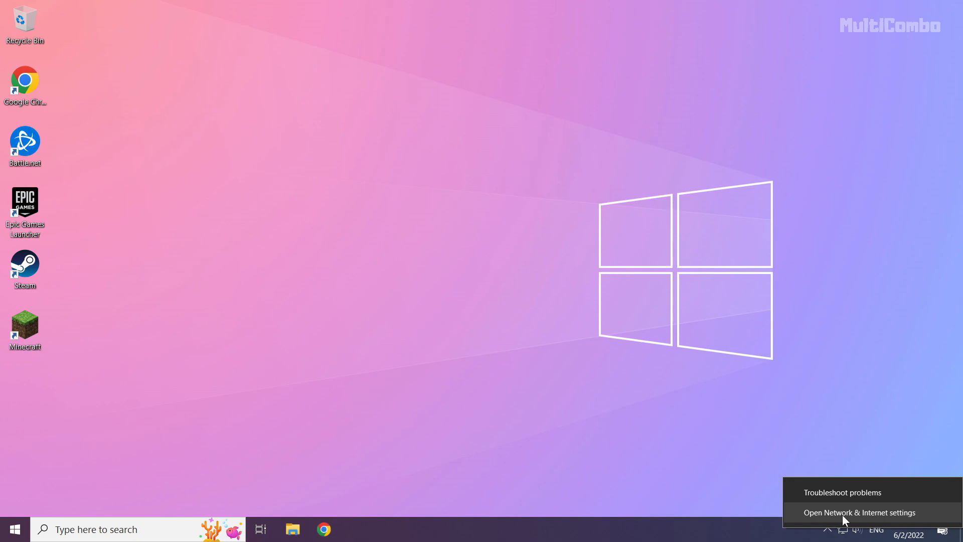
From Network & Internet settings, bring up the Network Connections adapter list.
left_click(856, 512)
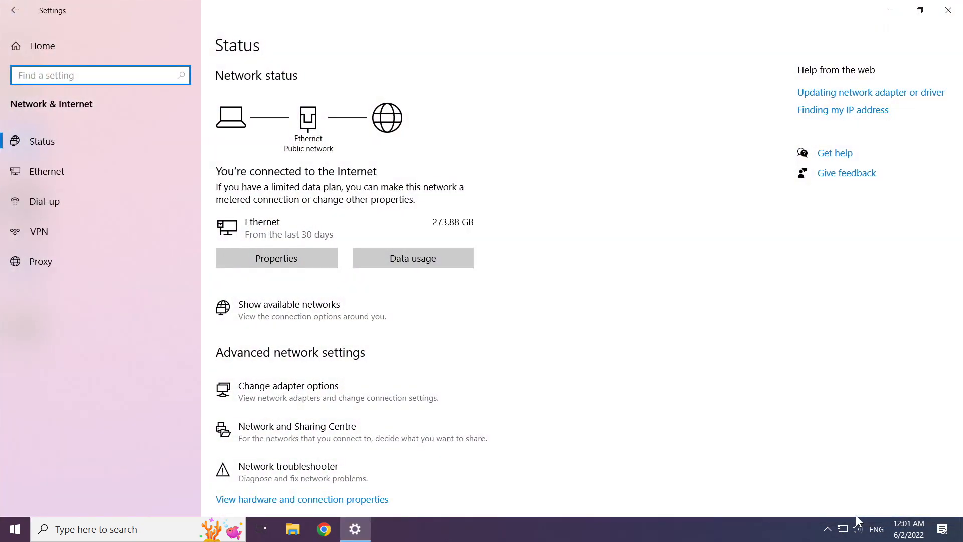
mouse_move(557, 427)
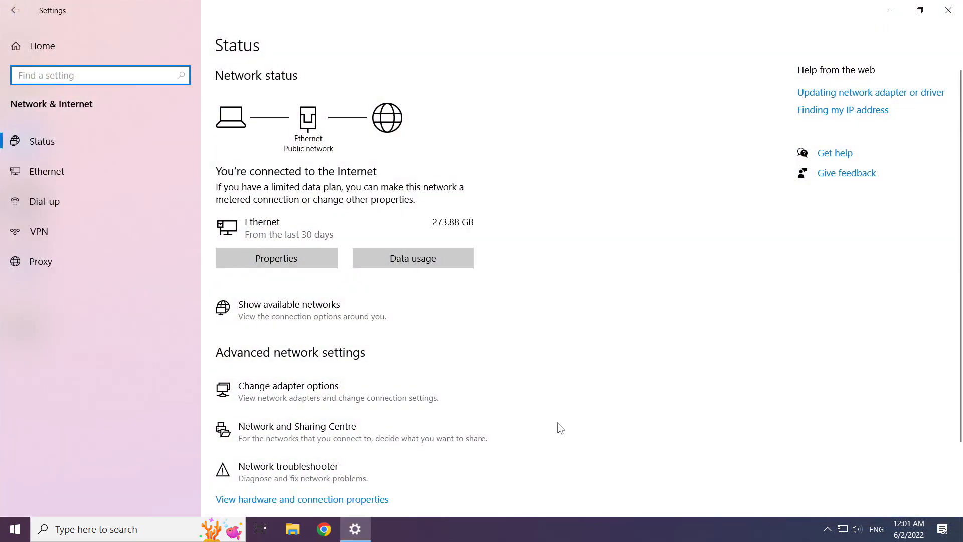
mouse_move(309, 392)
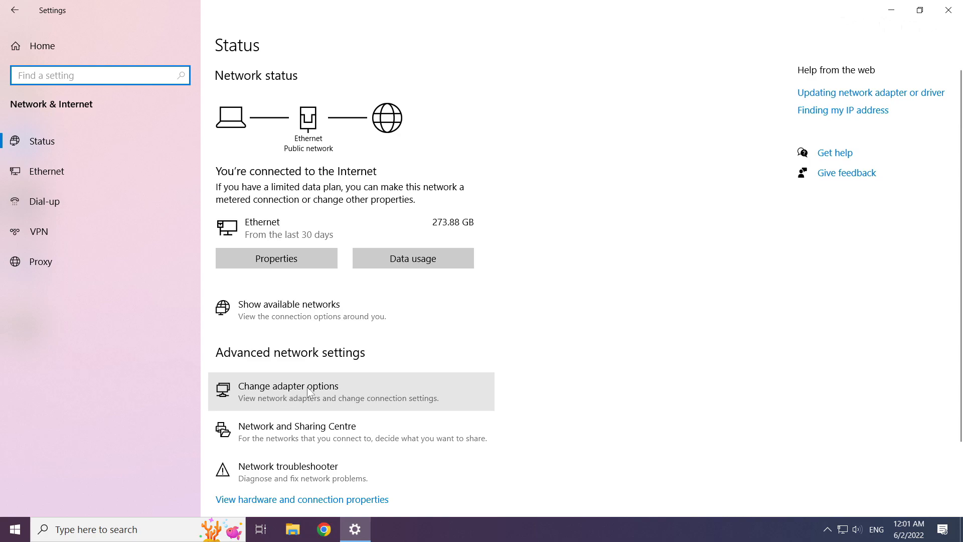
left_click(288, 391)
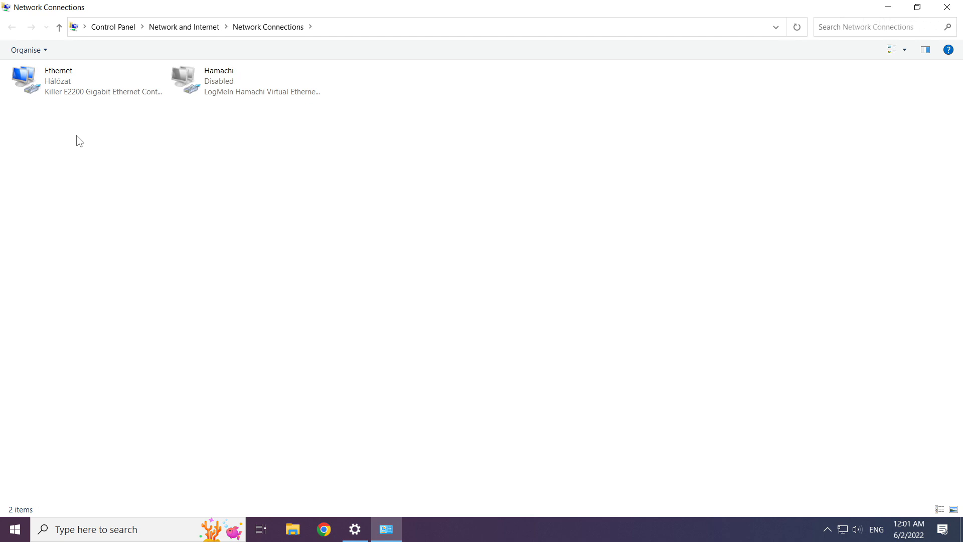
Bring up the Properties dialog of the Ethernet adapter.
left_click(45, 85)
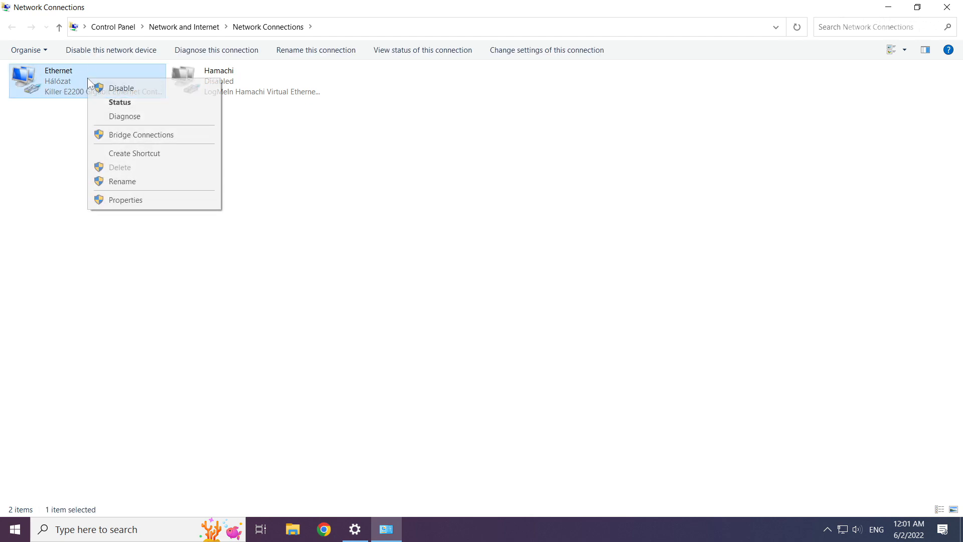
mouse_move(124, 204)
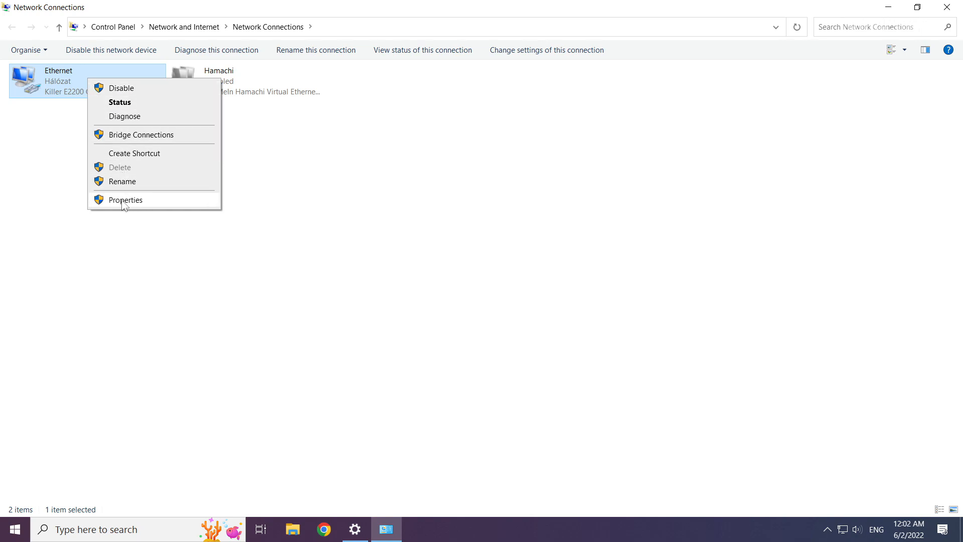
mouse_move(159, 205)
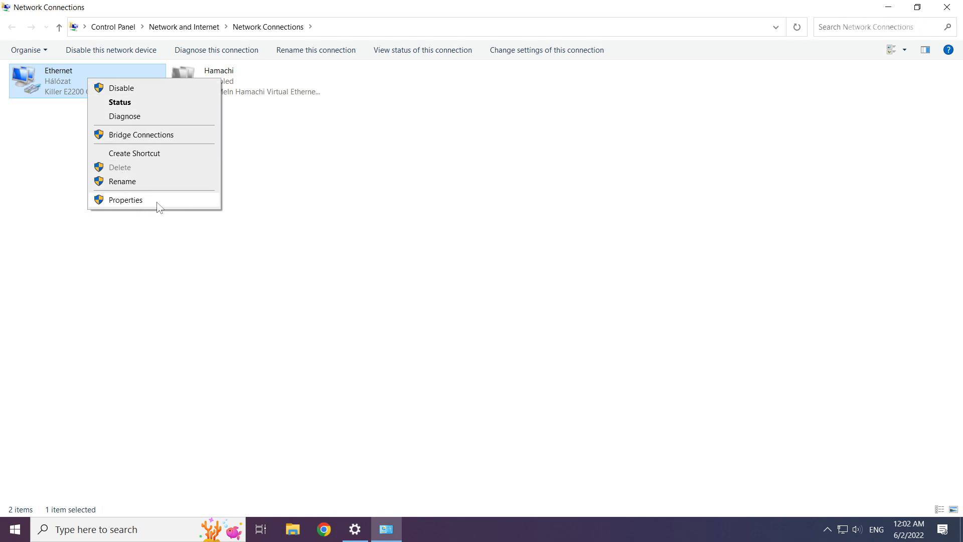
left_click(125, 199)
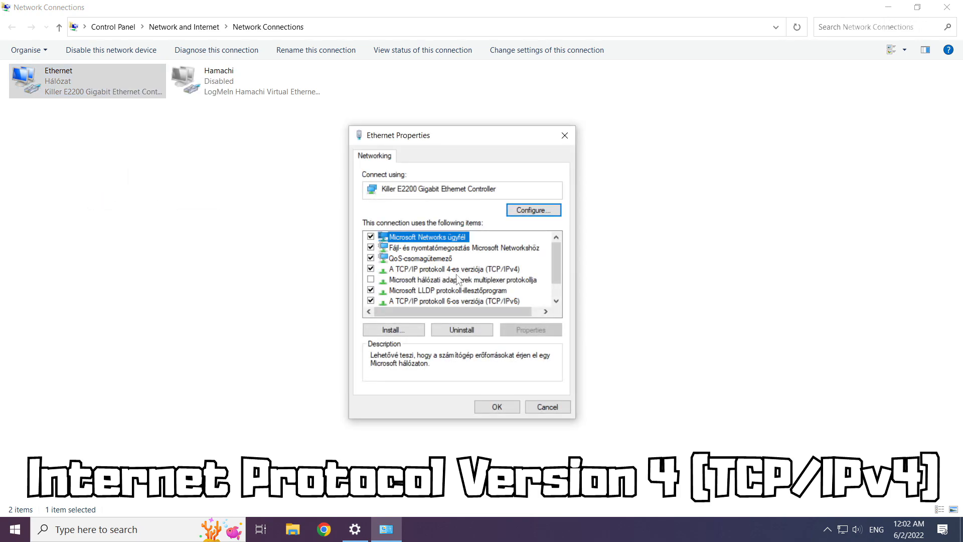
Enter the Internet Protocol Version 4 (TCP/IPv4) properties of the Ethernet adapter.
left_click(437, 269)
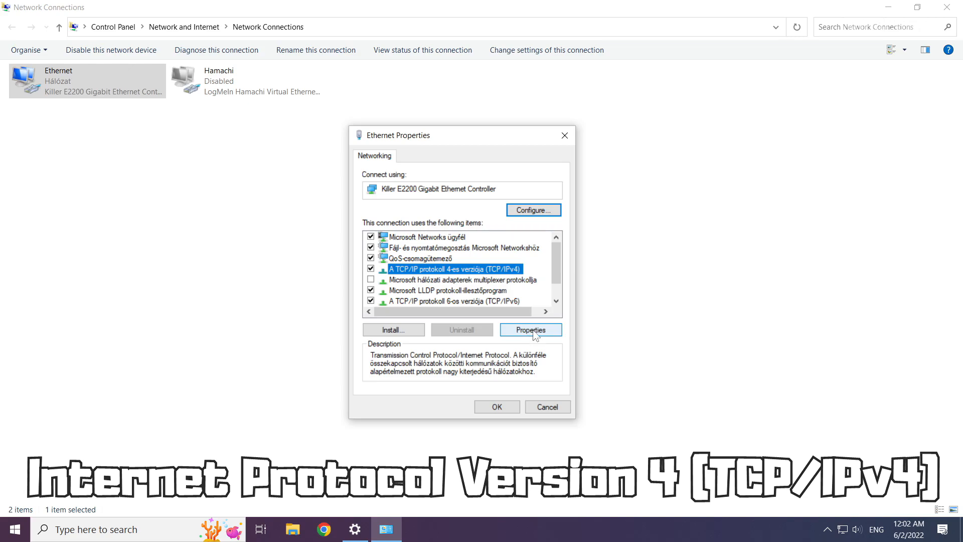
left_click(532, 329)
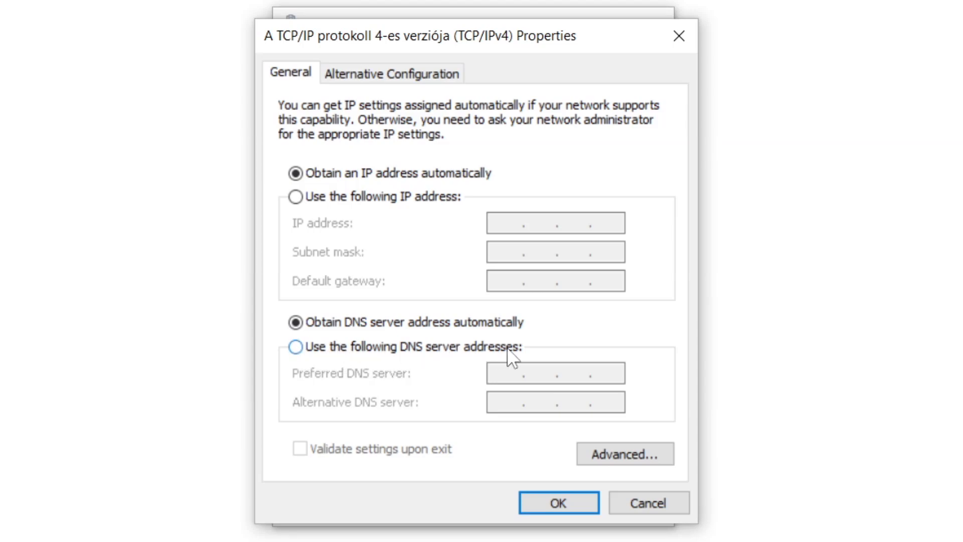
Set manual DNS servers 8.8.8.8 preferred and 8.8.4.4 alternative, and confirm with OK.
left_click(295, 346)
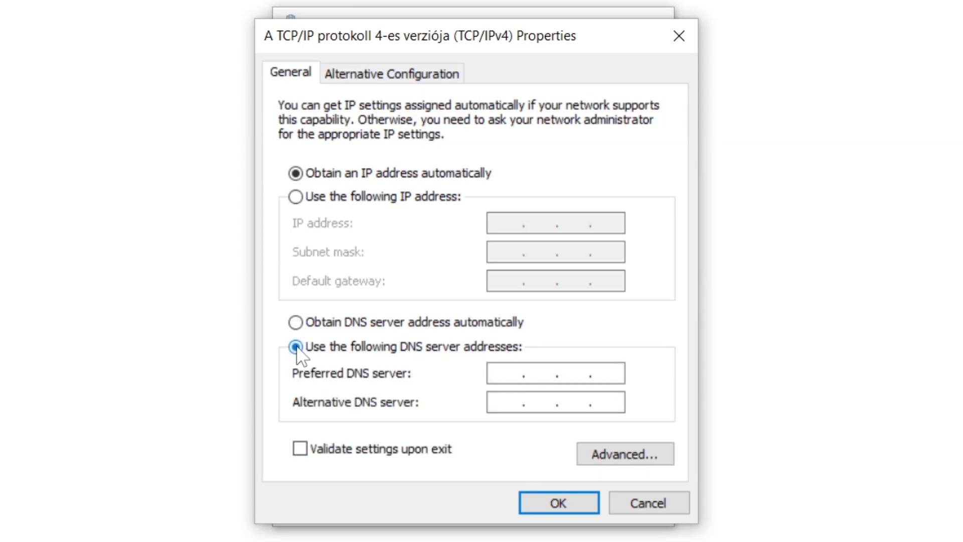
left_click(531, 373)
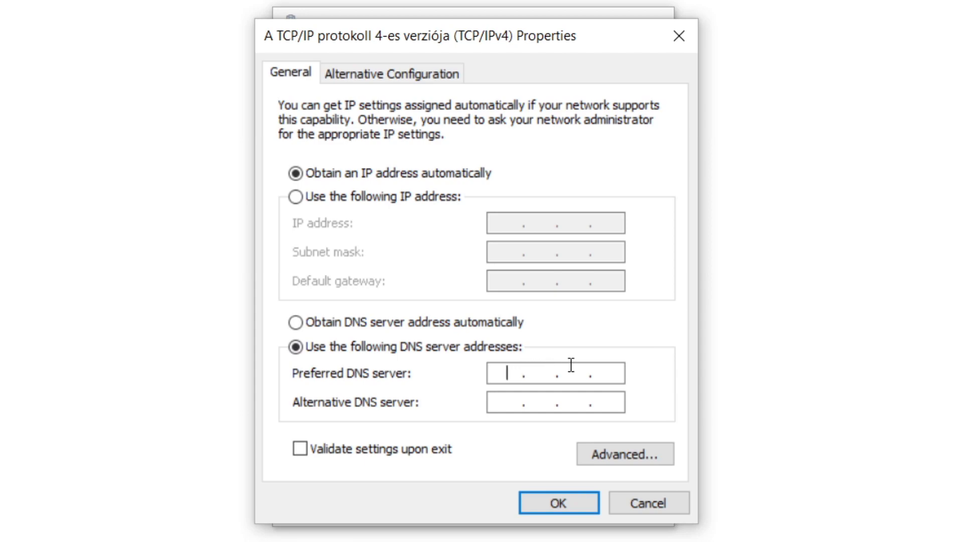
mouse_move(634, 393)
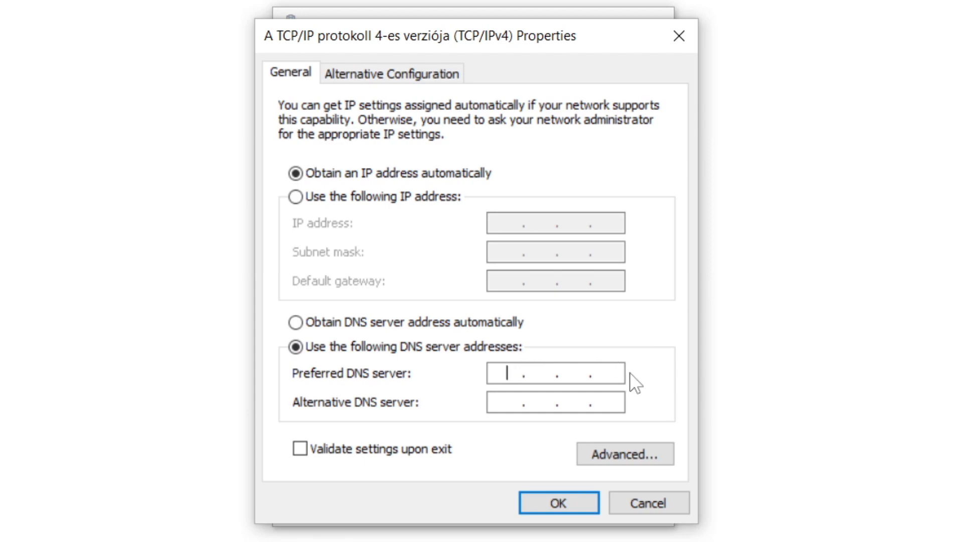
type("8.8.8.8")
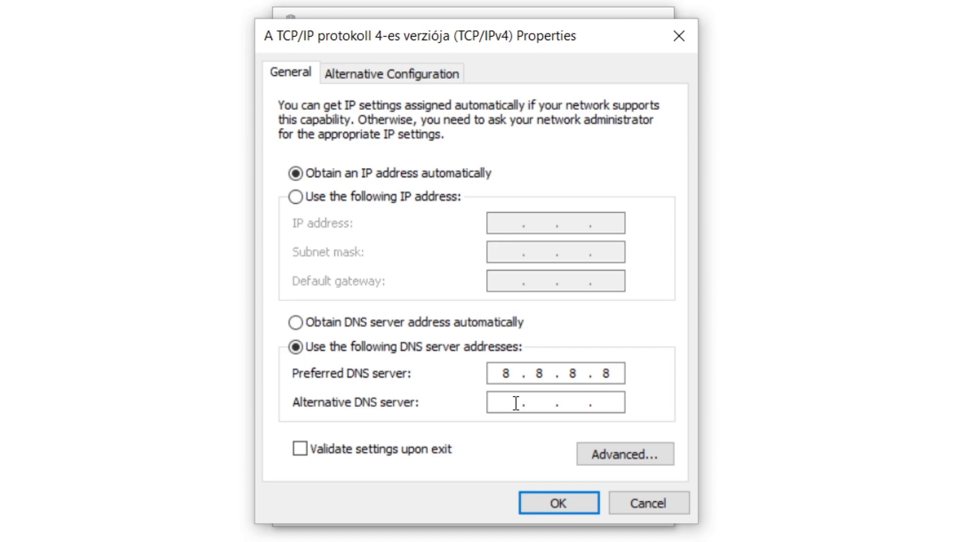
mouse_move(641, 423)
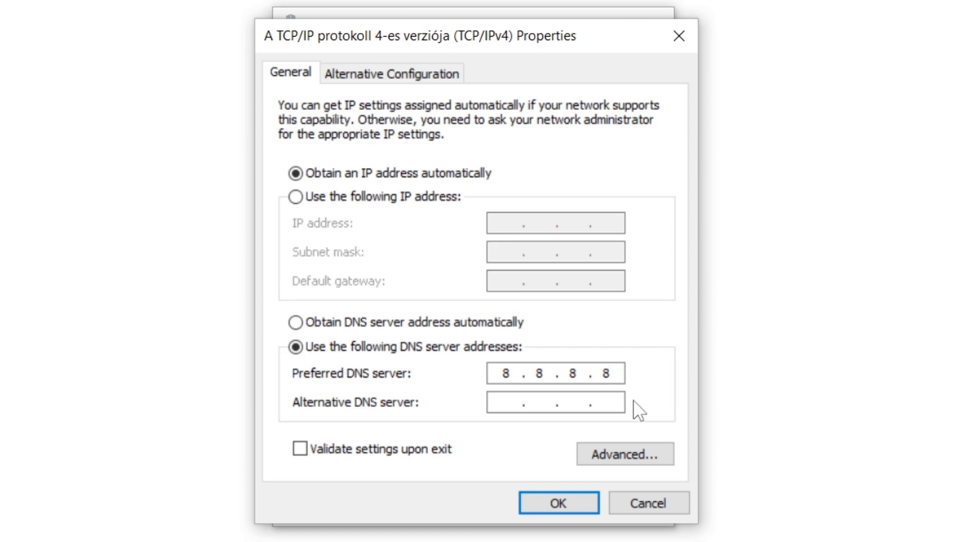
type("8.8.4.4")
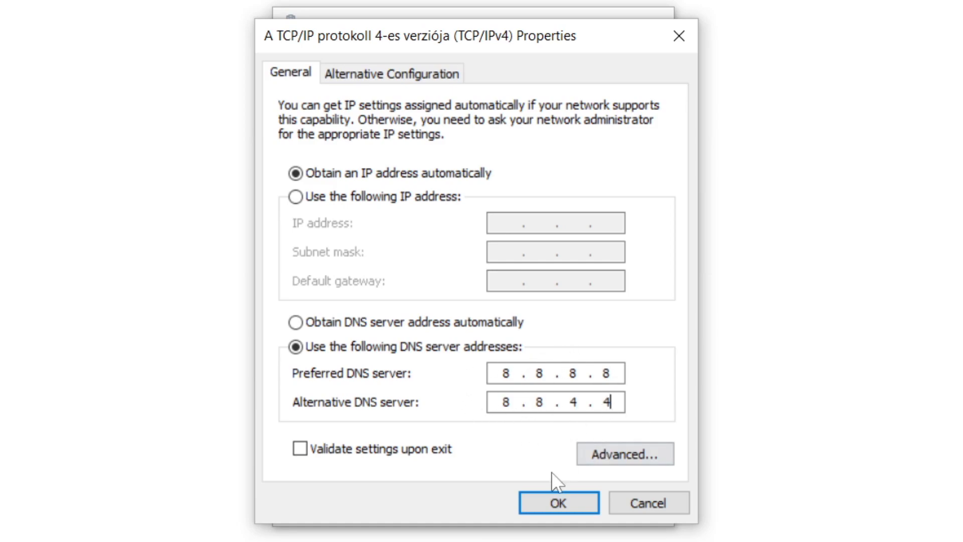
left_click(558, 502)
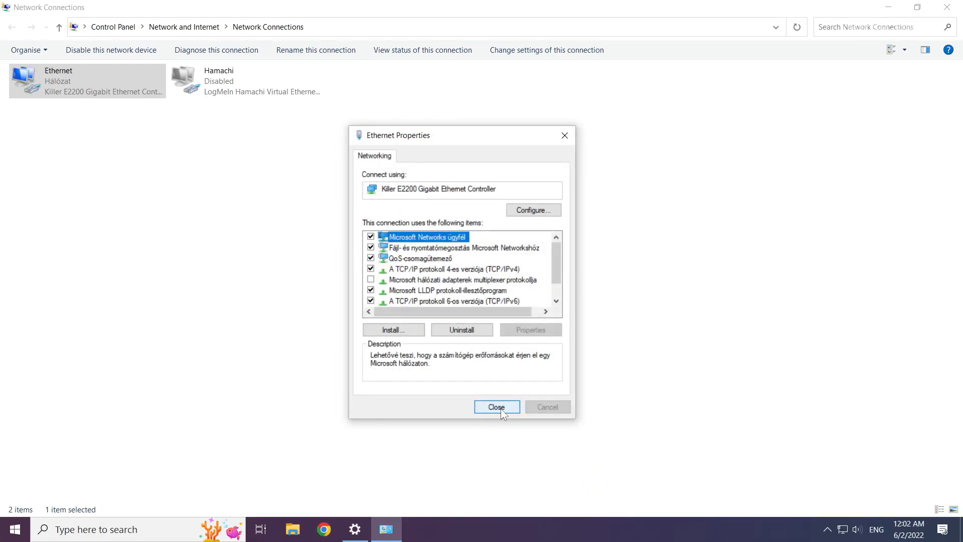
Close Ethernet Properties and the Network Connections window, returning to the desktop.
left_click(497, 407)
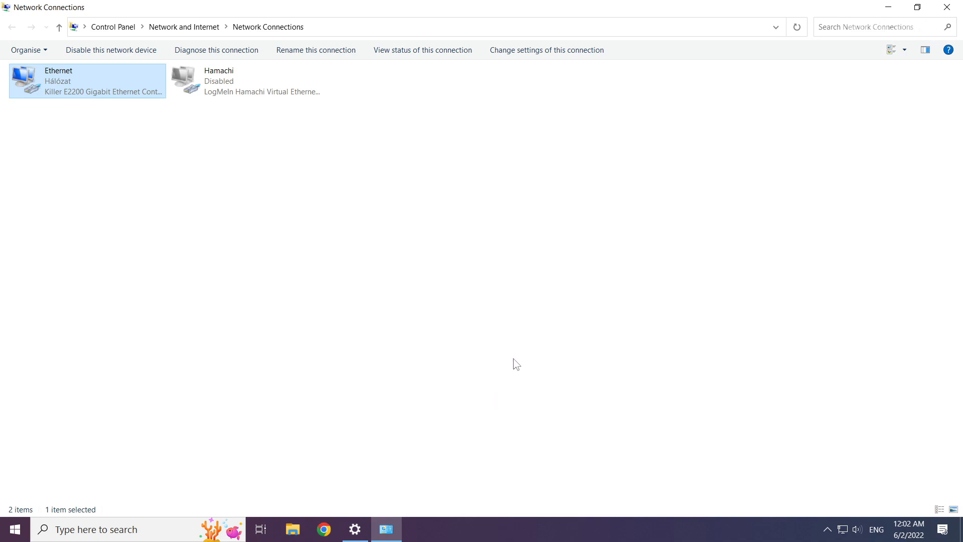
mouse_move(947, 5)
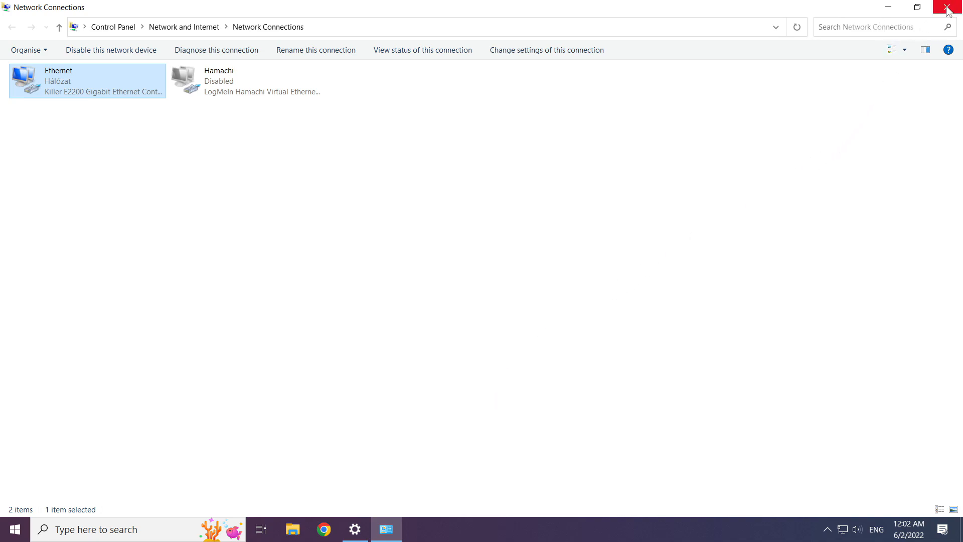
mouse_move(946, 6)
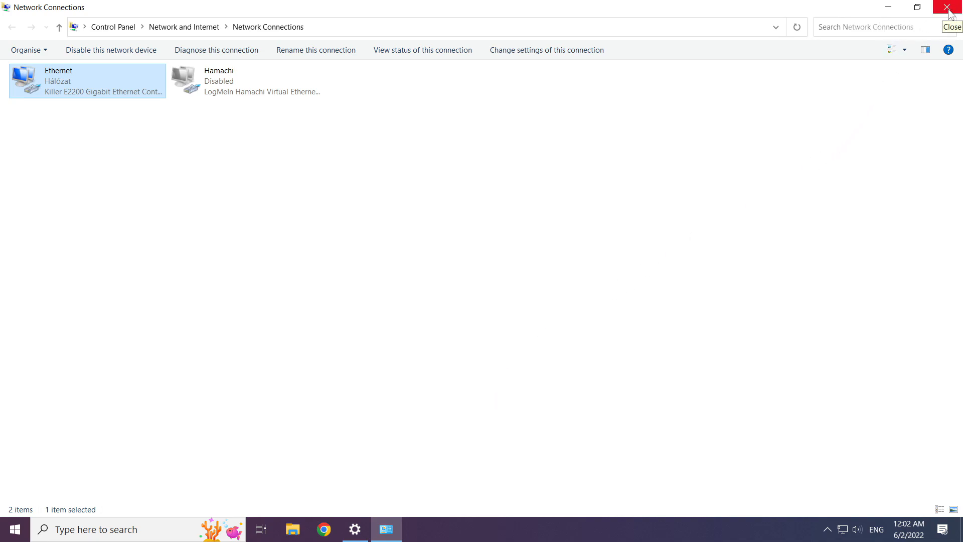
left_click(945, 7)
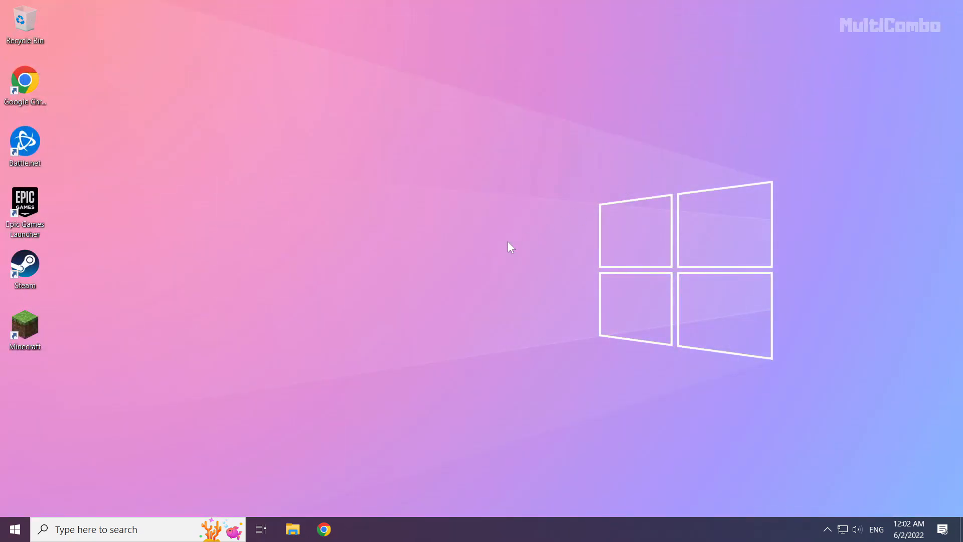
mouse_move(15, 530)
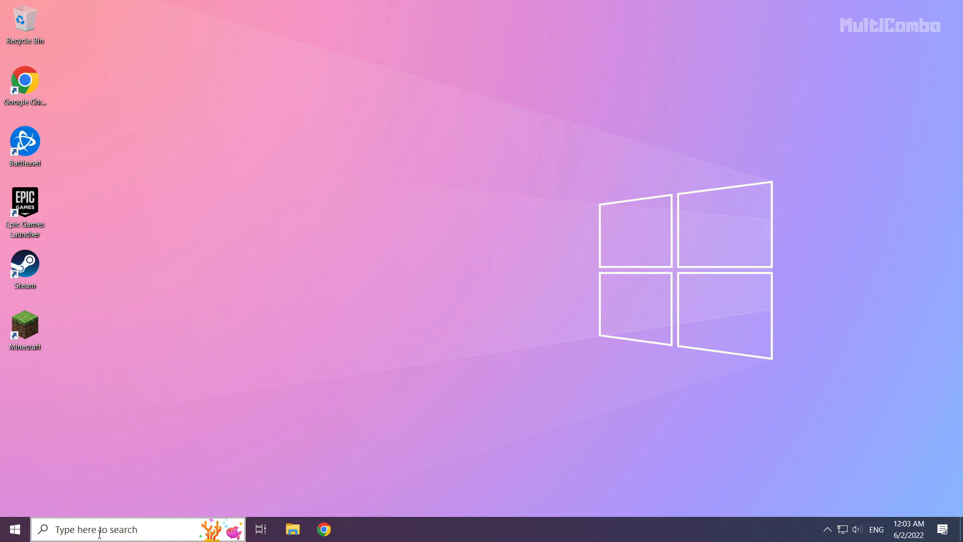
Search for 'network reset' and go to the Network reset Settings page.
left_click(101, 530)
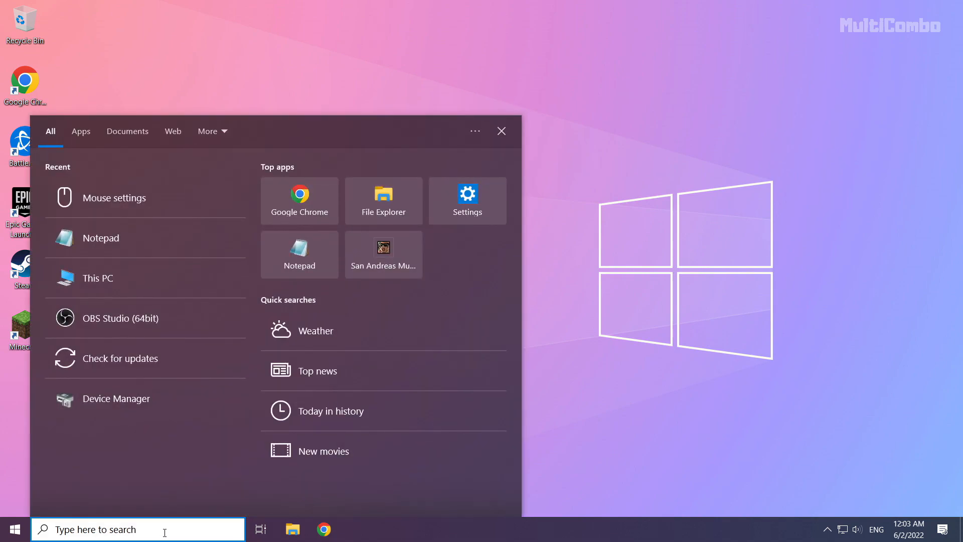
type("netowrk")
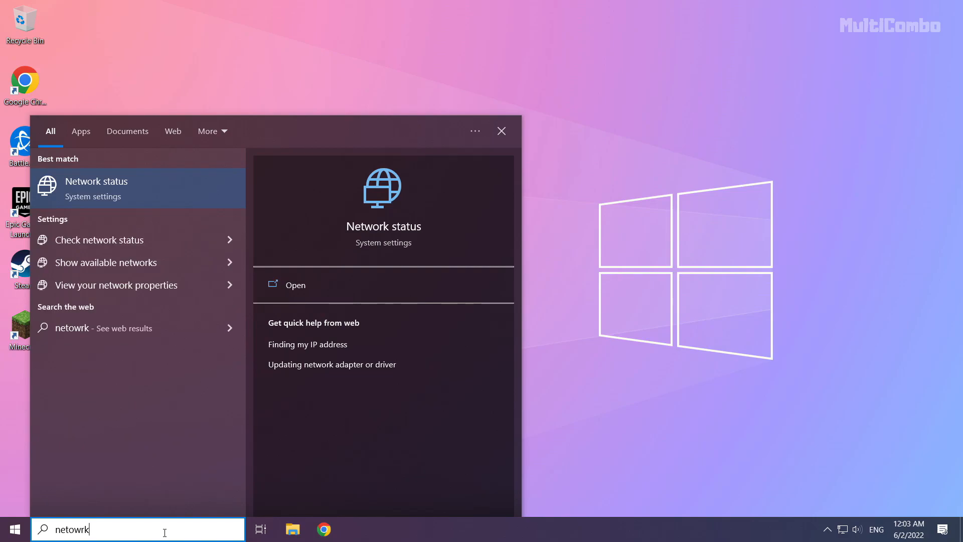
type("reset")
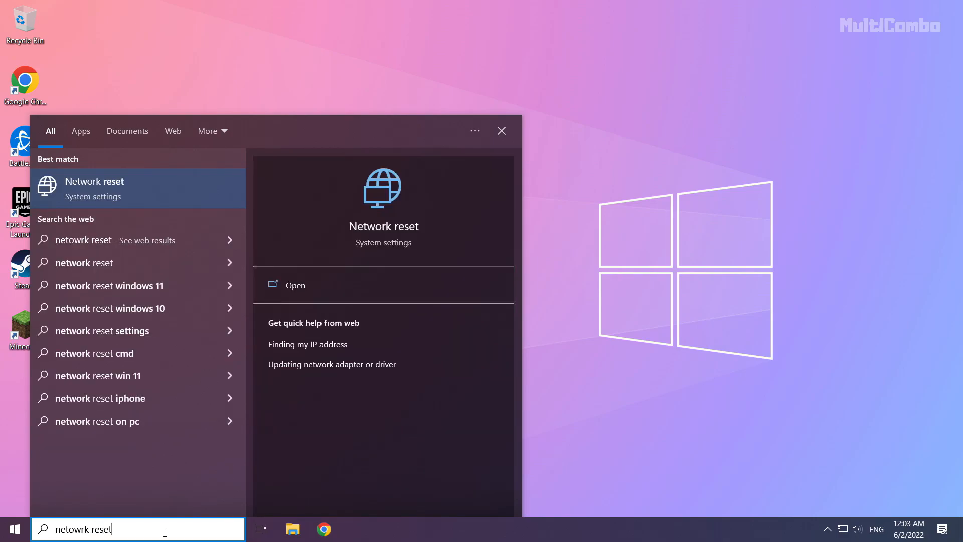
mouse_move(153, 199)
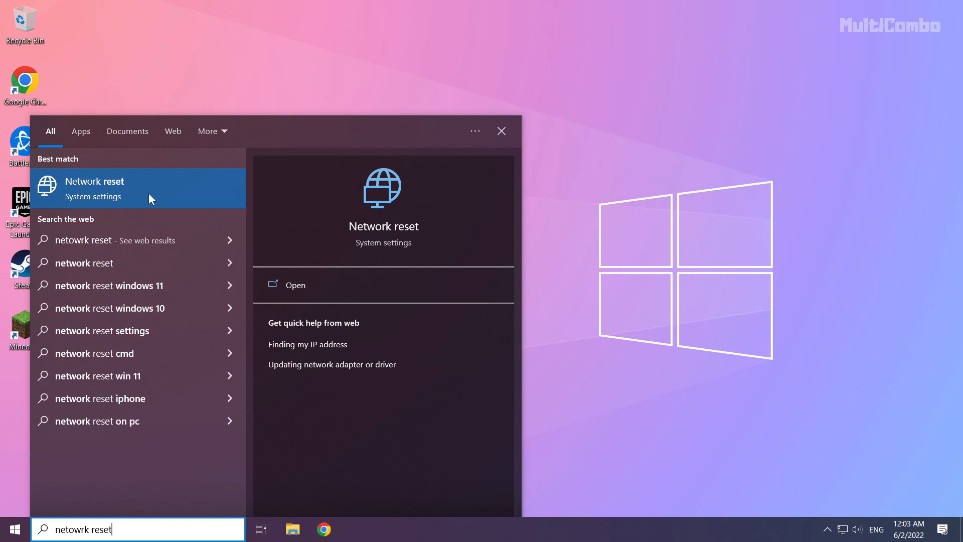
mouse_move(169, 195)
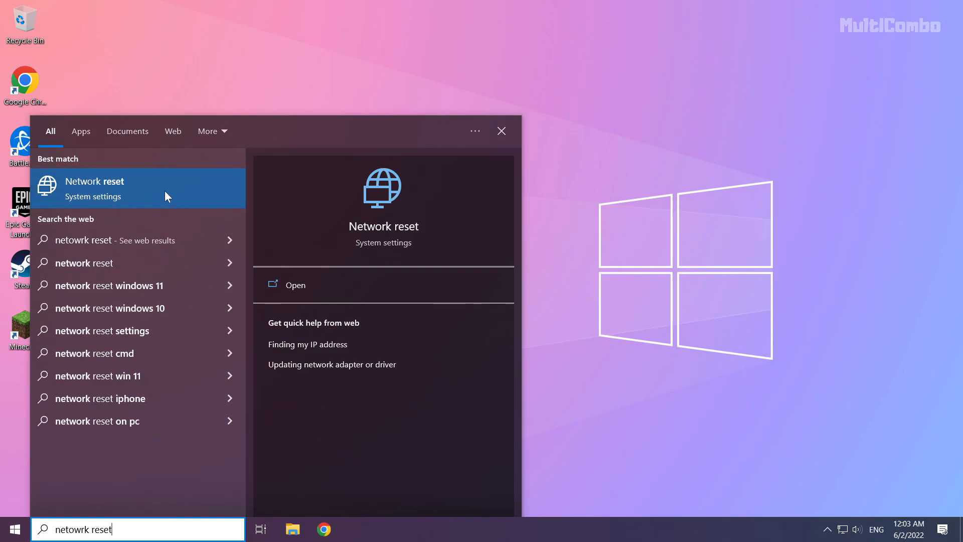
left_click(94, 189)
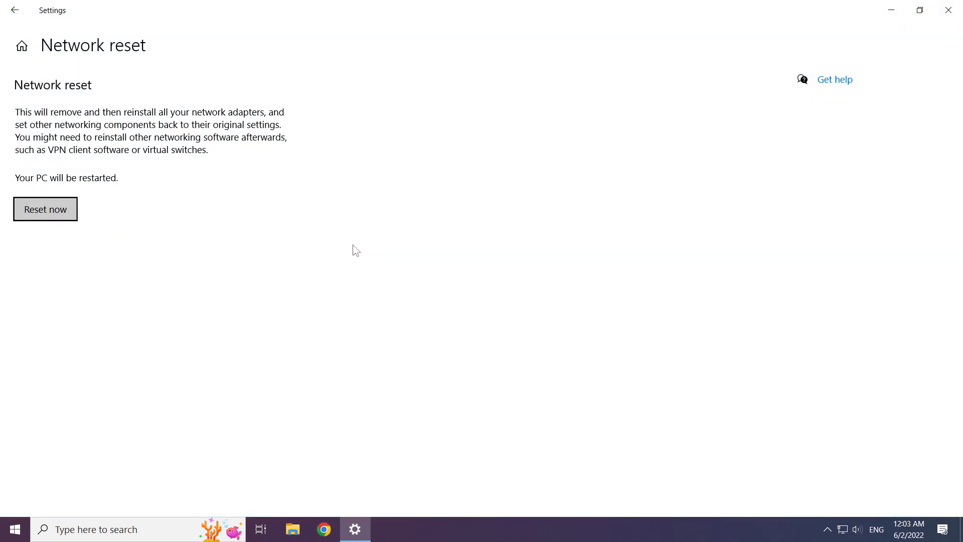
mouse_move(44, 102)
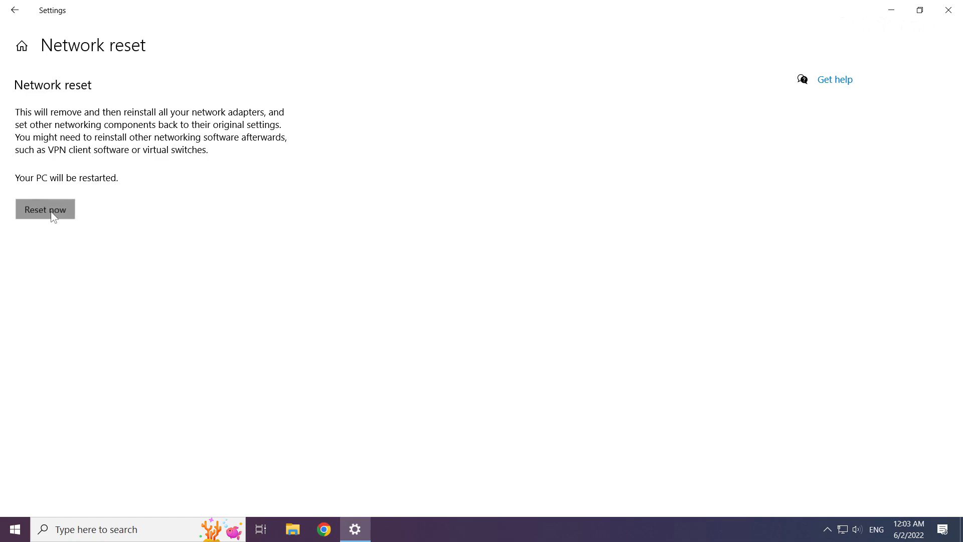
Confirm Reset now, dismiss the sign-out notice and close Settings.
left_click(45, 209)
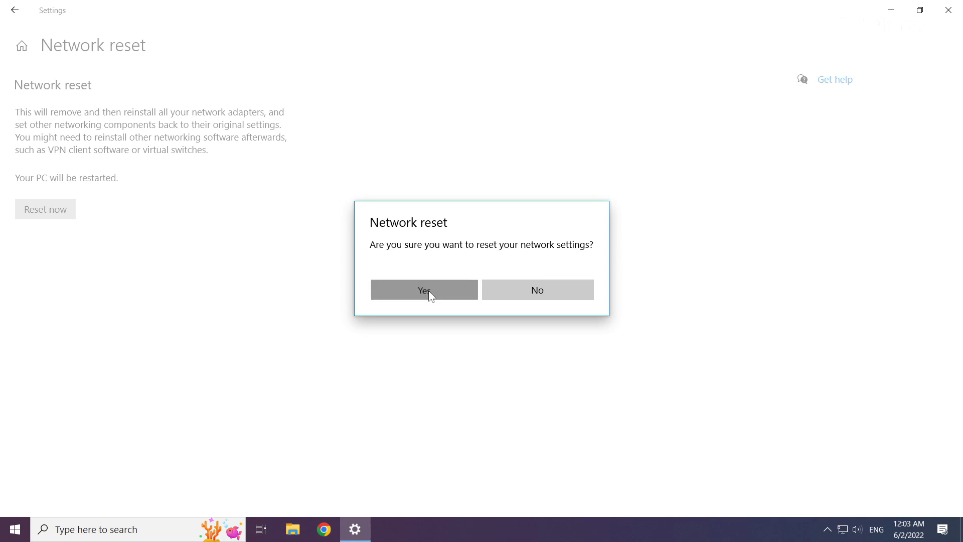
left_click(424, 290)
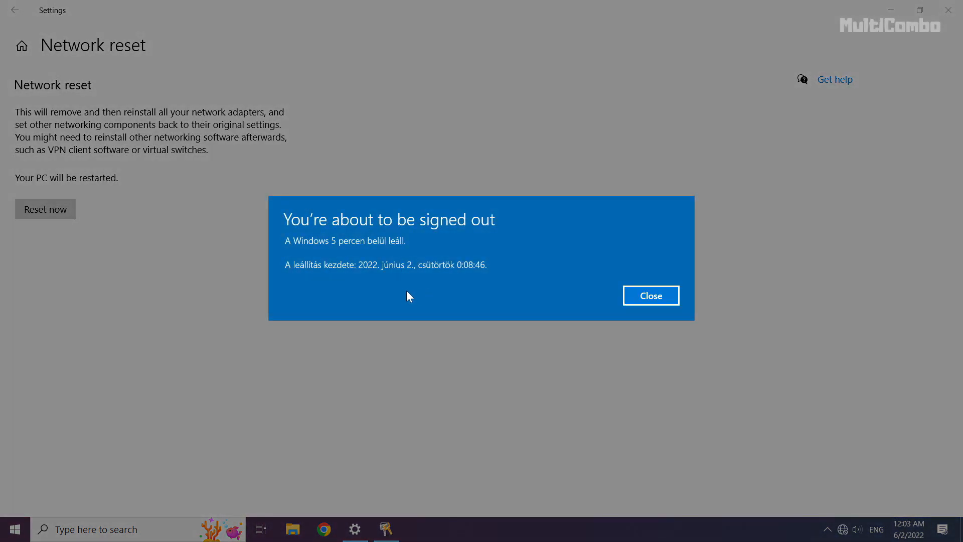
mouse_move(659, 301)
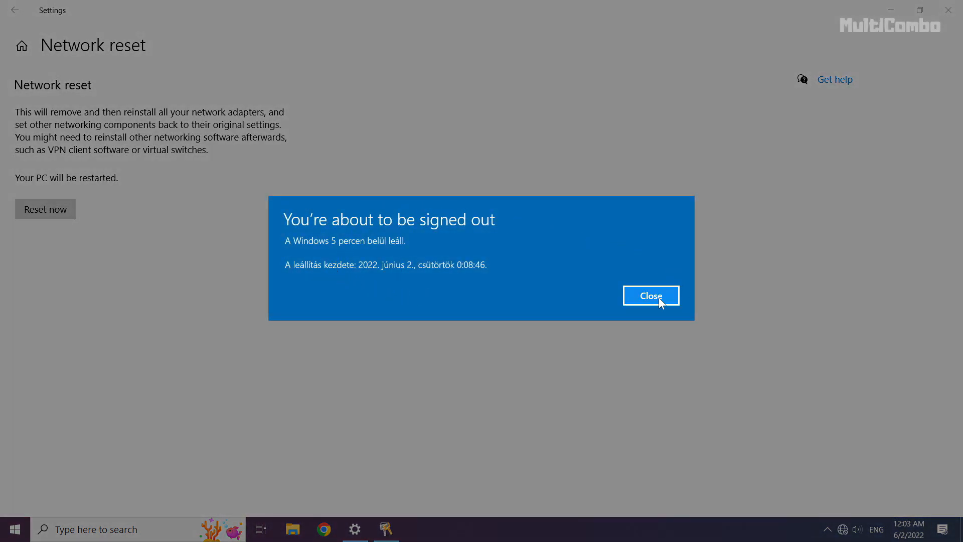
left_click(651, 295)
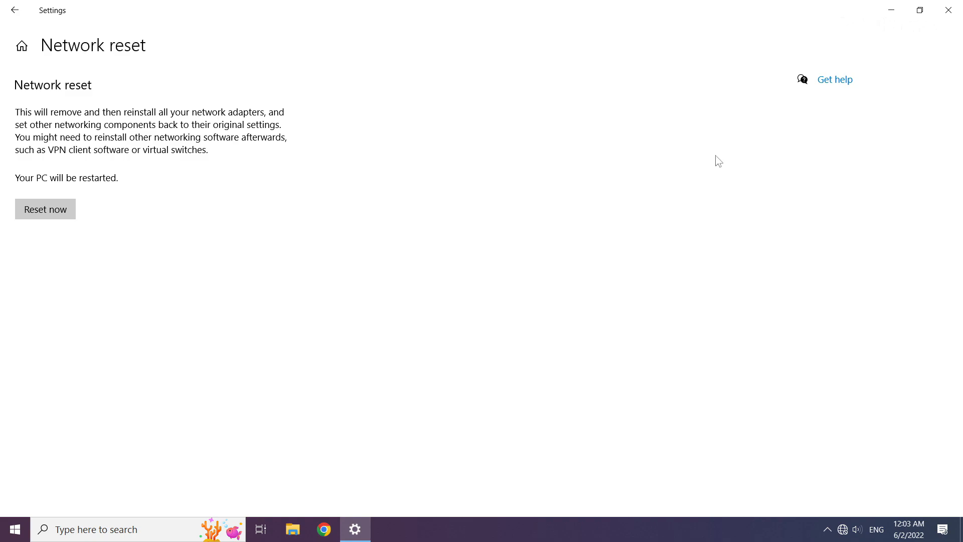
mouse_move(948, 10)
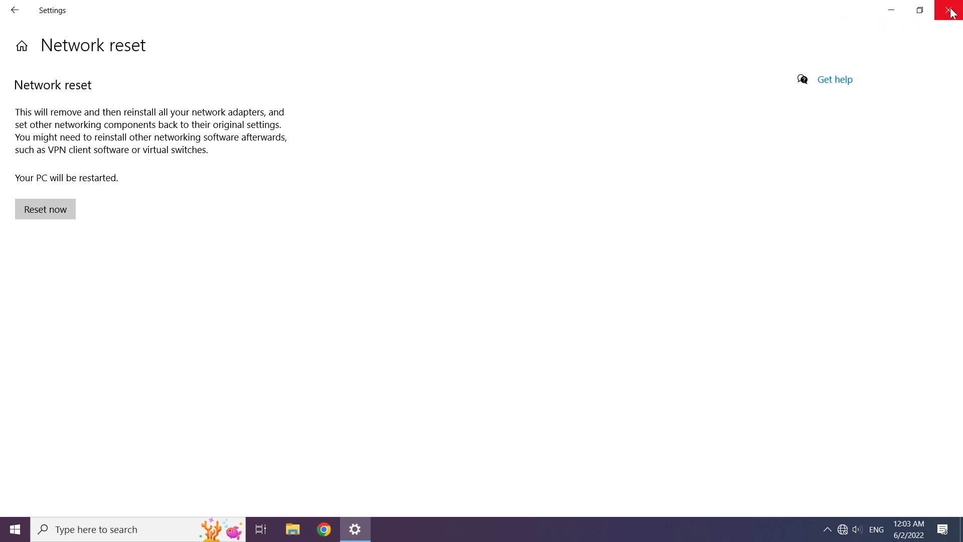
left_click(947, 11)
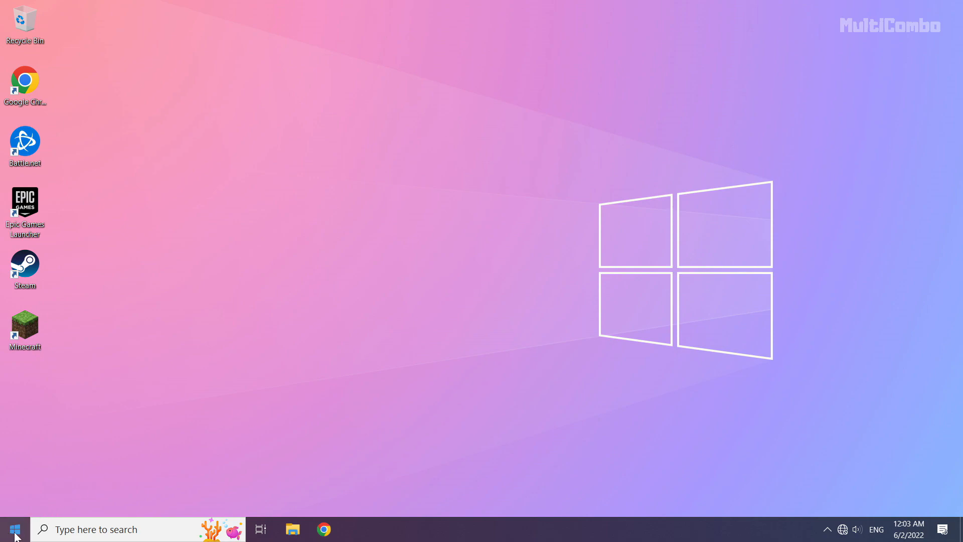
Show the Start menu power options with Sleep, Shut down and Restart.
left_click(12, 528)
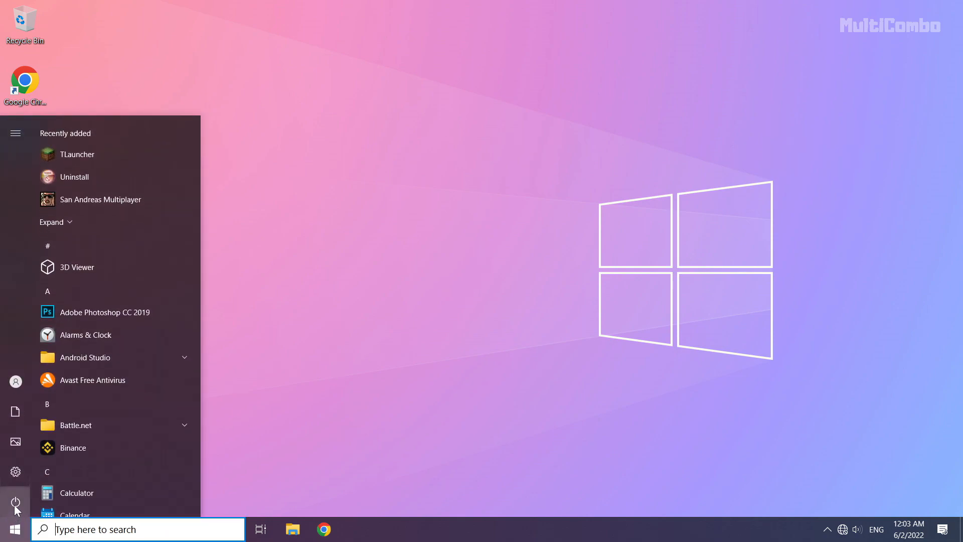
left_click(16, 499)
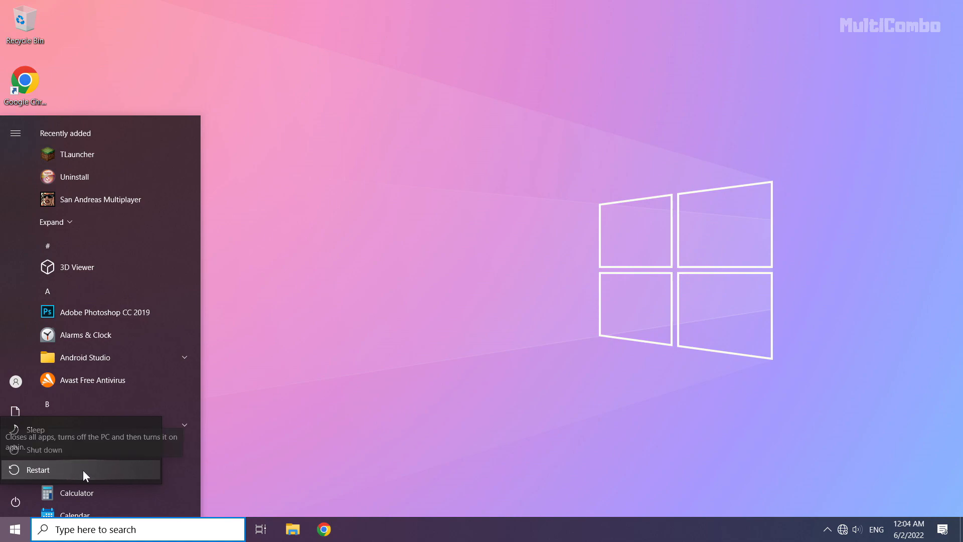